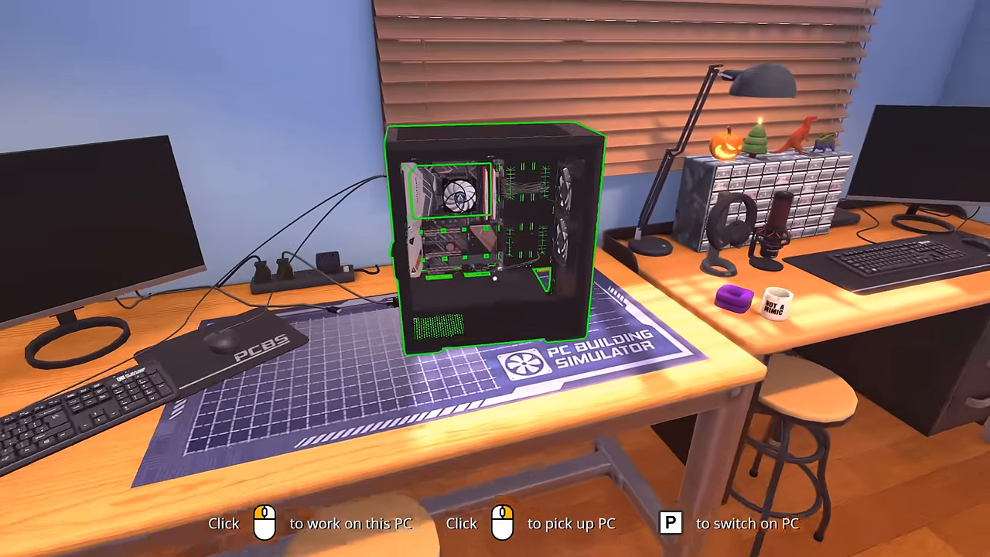
Start working on the PC on the desk and power it on
{"action": "left_click", "coordinate": [480, 232]}
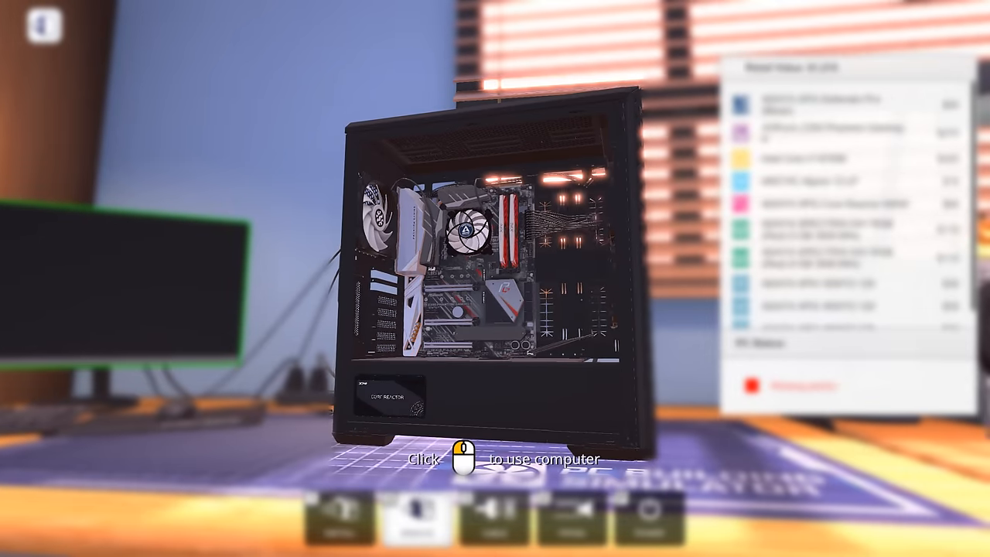
{"action": "left_click", "coordinate": [462, 457]}
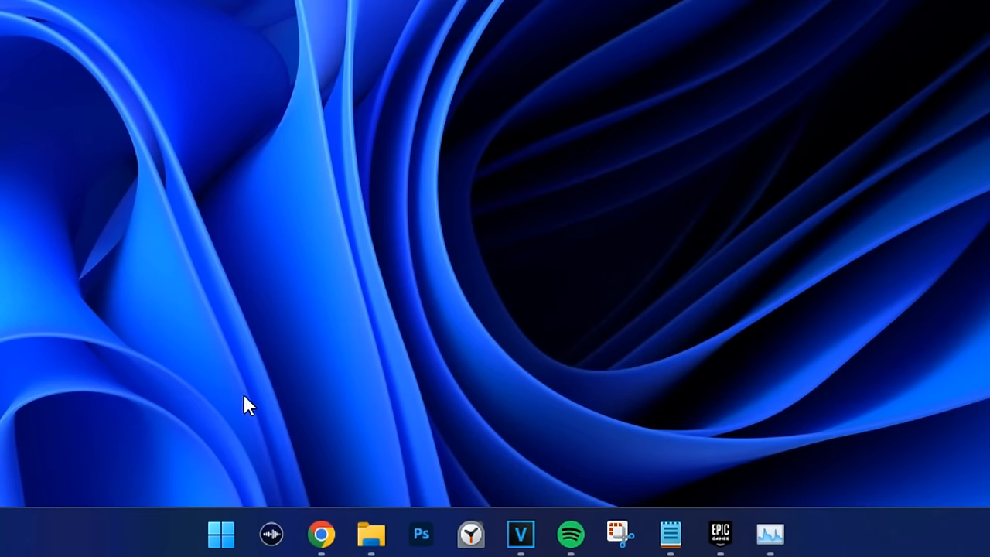
Launch System Information from Windows Search to read the baseboard product
{"action": "type", "text": "system infor"}
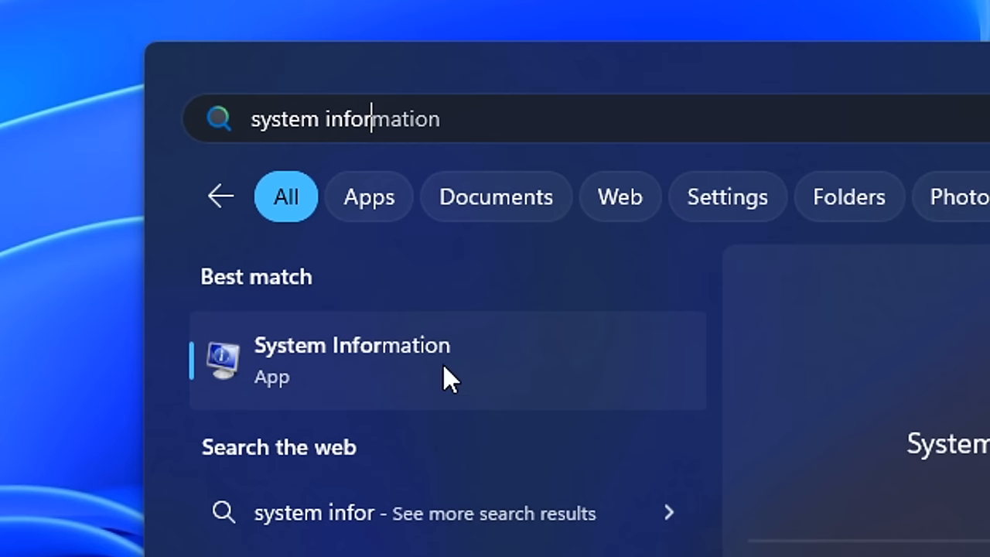
{"action": "left_click", "coordinate": [352, 359]}
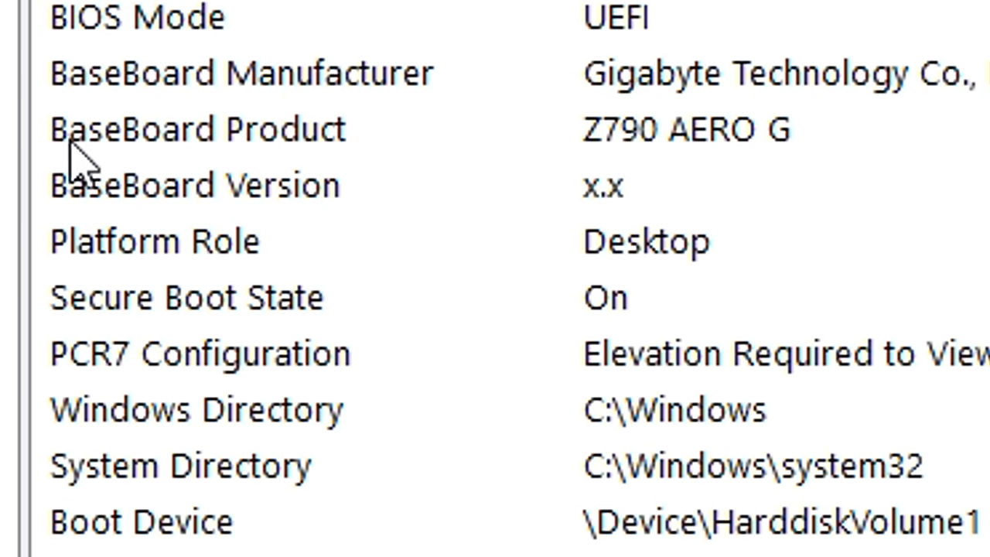
{"action": "mouse_move", "coordinate": [858, 166]}
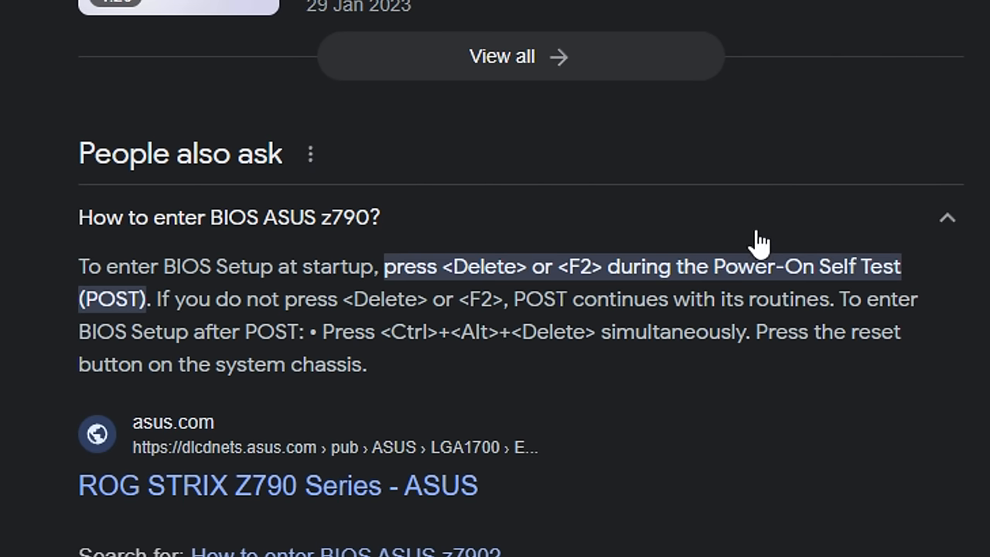
{"action": "mouse_move", "coordinate": [669, 391]}
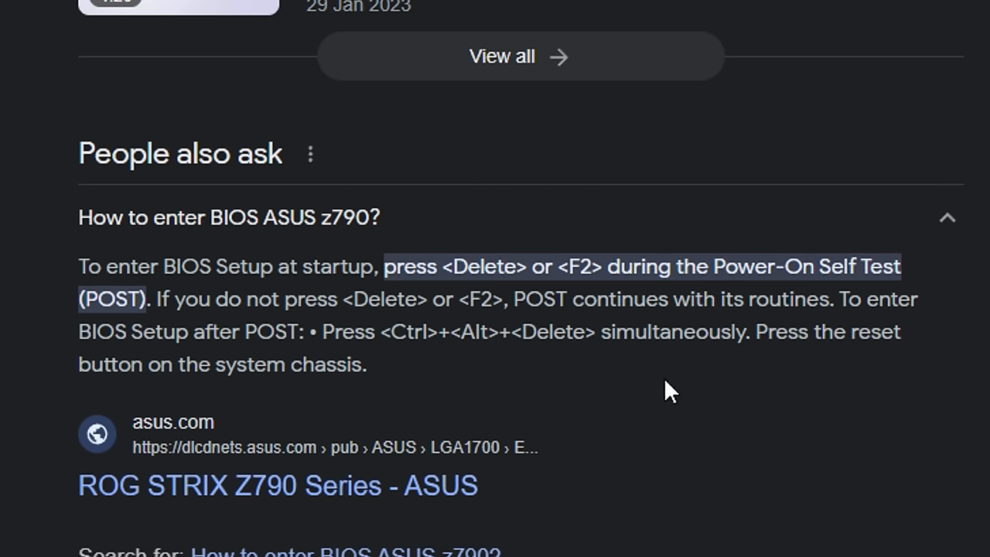
{"action": "scroll", "scroll_direction": "down", "scroll_amount": 3}
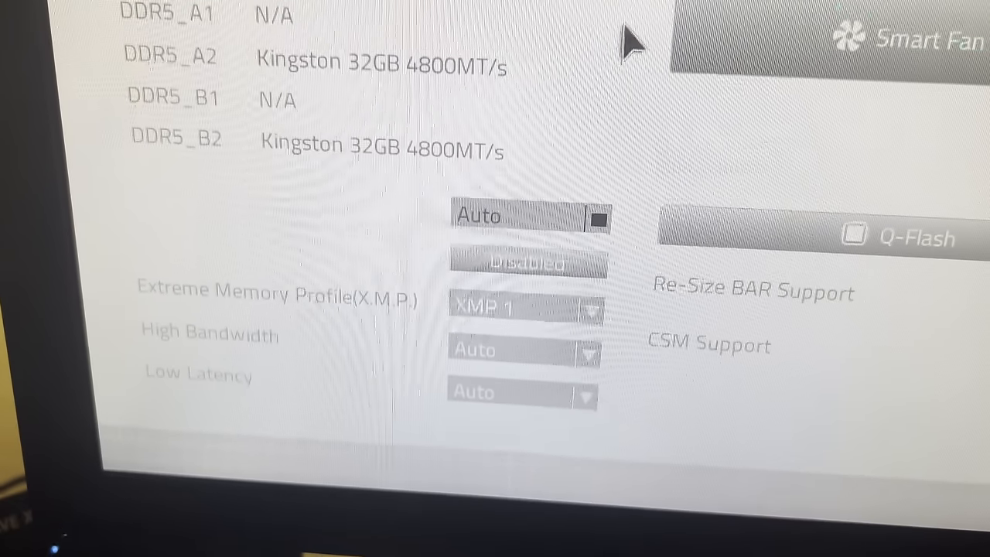
{"action": "left_click", "coordinate": [522, 308]}
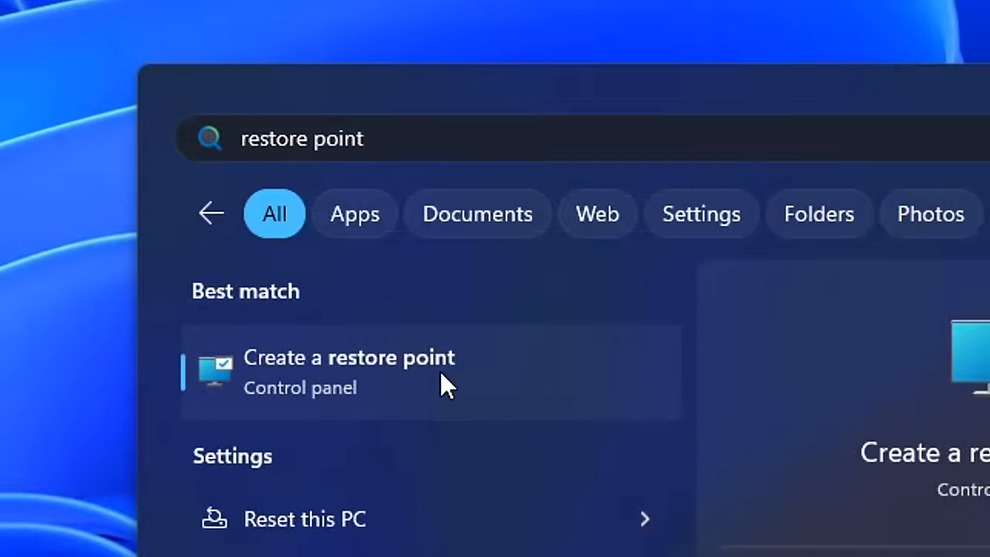
Create a restore point described 'Process Lasso' and dismiss the success message
{"action": "left_click", "coordinate": [349, 357]}
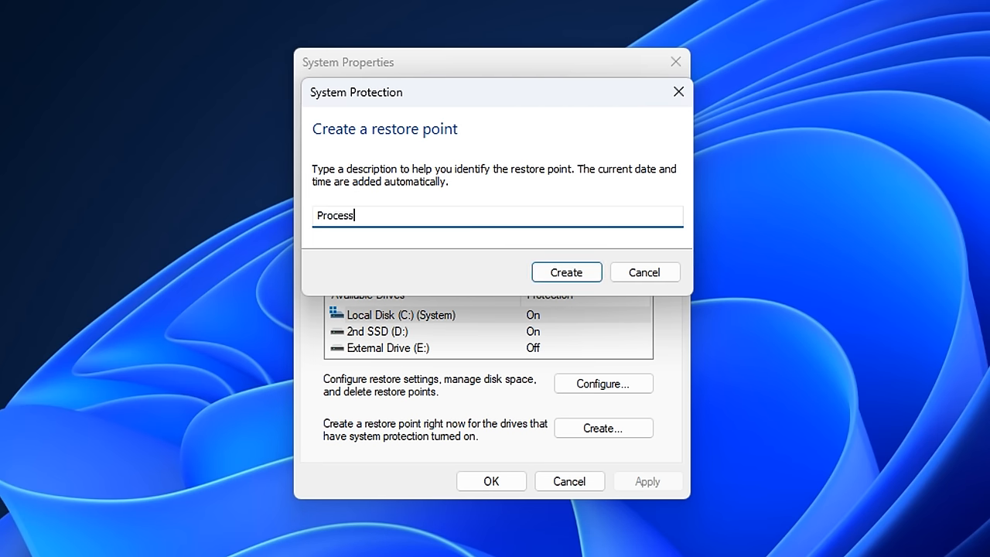
{"action": "type", "text": "Lasso"}
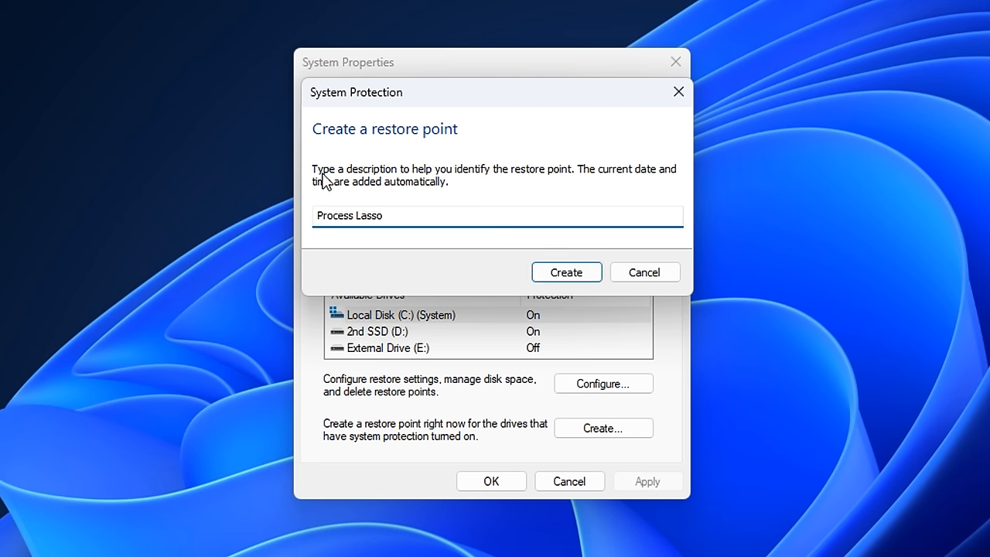
{"action": "left_click", "coordinate": [565, 272]}
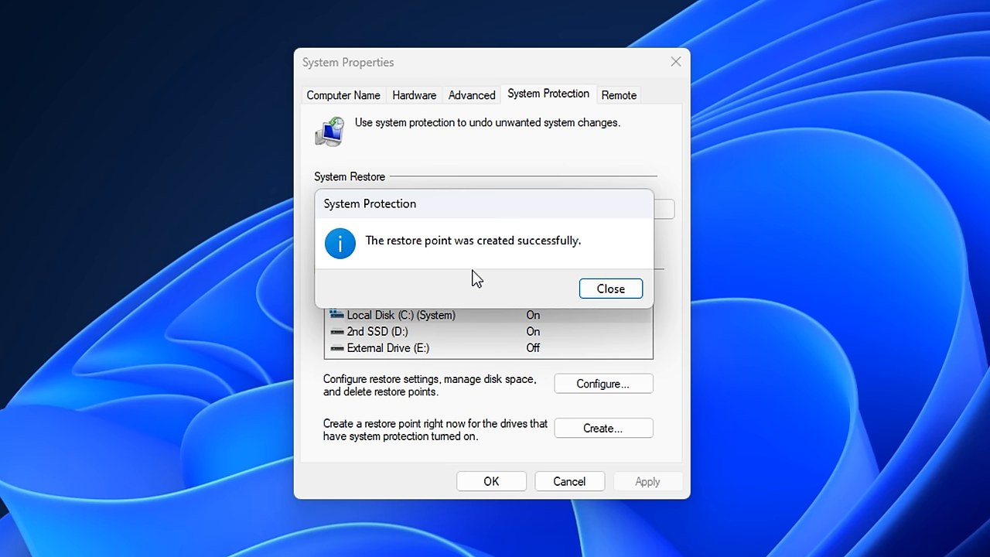
{"action": "mouse_move", "coordinate": [523, 227]}
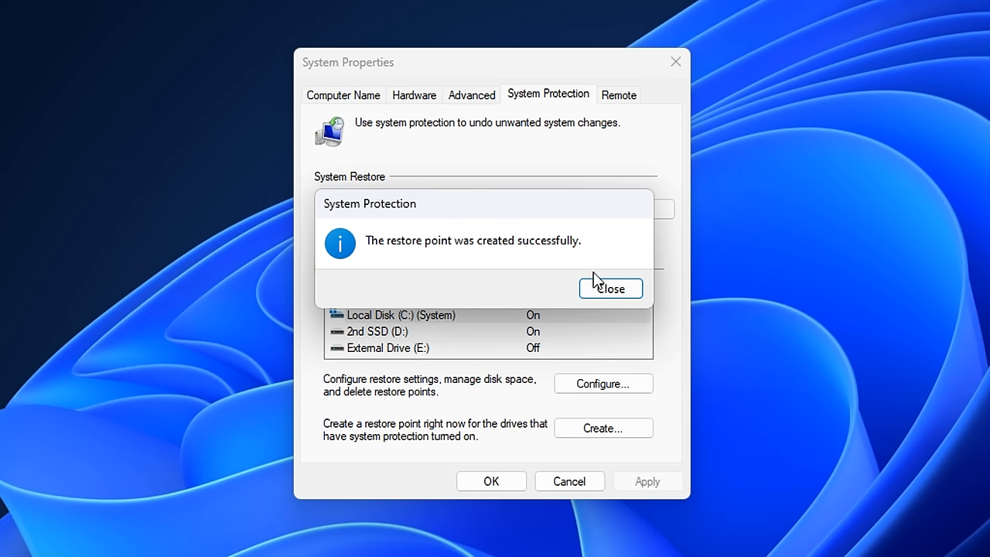
{"action": "left_click", "coordinate": [610, 288]}
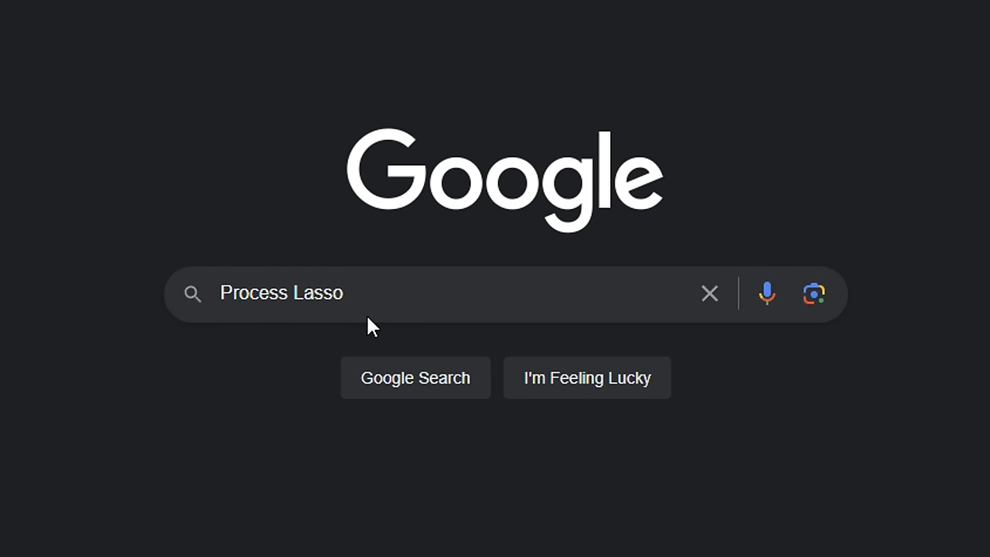
Search Google for Process Lasso and go to the official bitsum.com site
{"action": "left_click", "coordinate": [415, 378]}
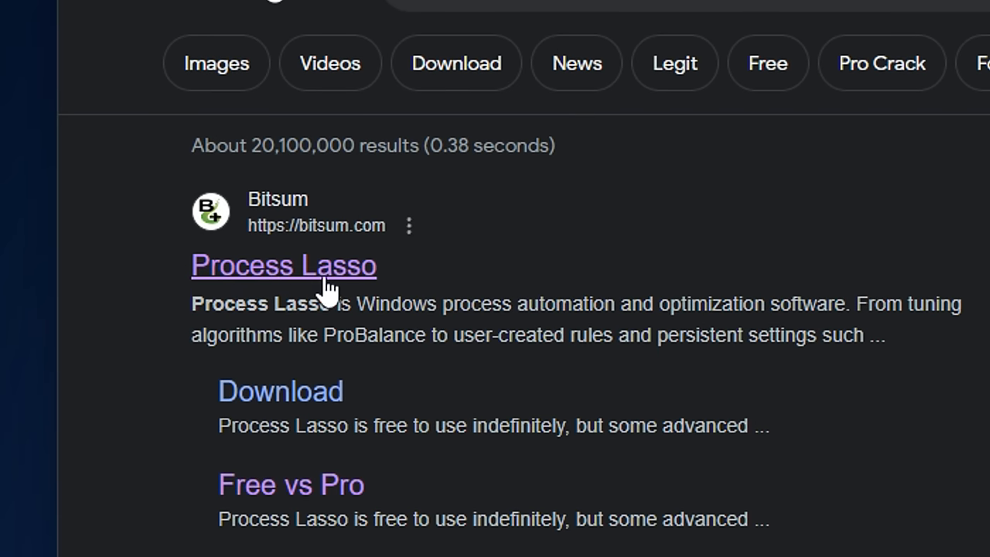
{"action": "left_click", "coordinate": [284, 264]}
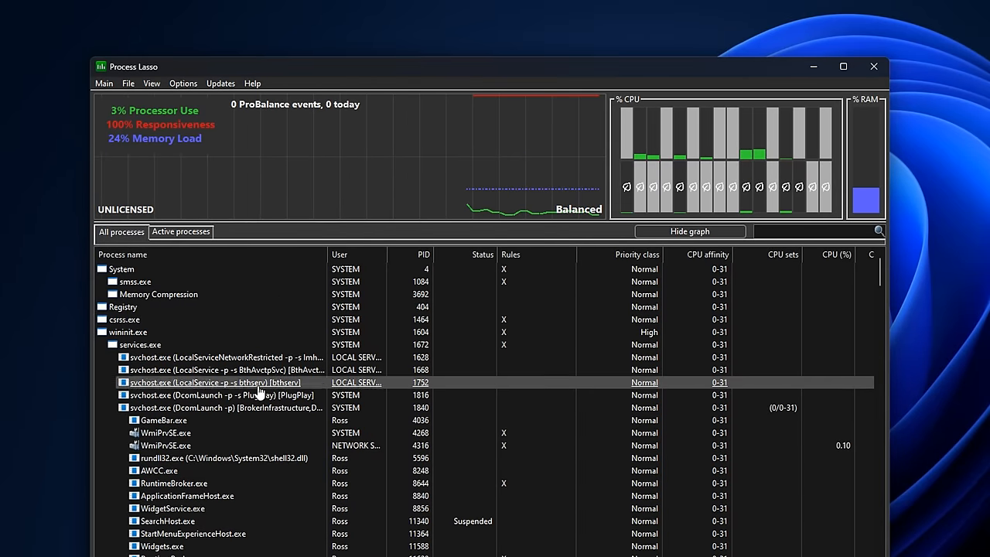
Launch Process Lasso to view the All processes list
{"action": "left_click", "coordinate": [224, 407]}
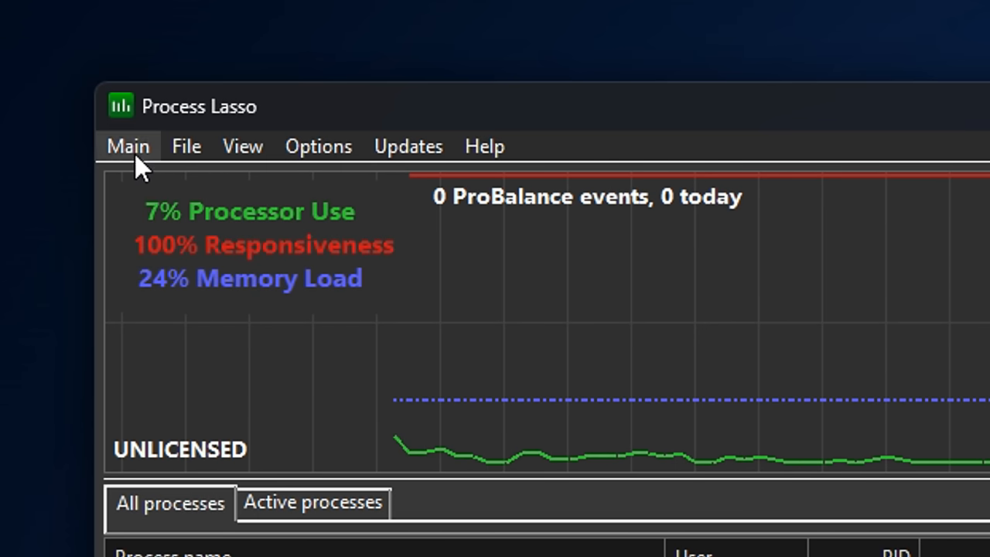
Enable Performance Mode from the Main menu and launch the game from the Epic library
{"action": "left_click", "coordinate": [128, 145]}
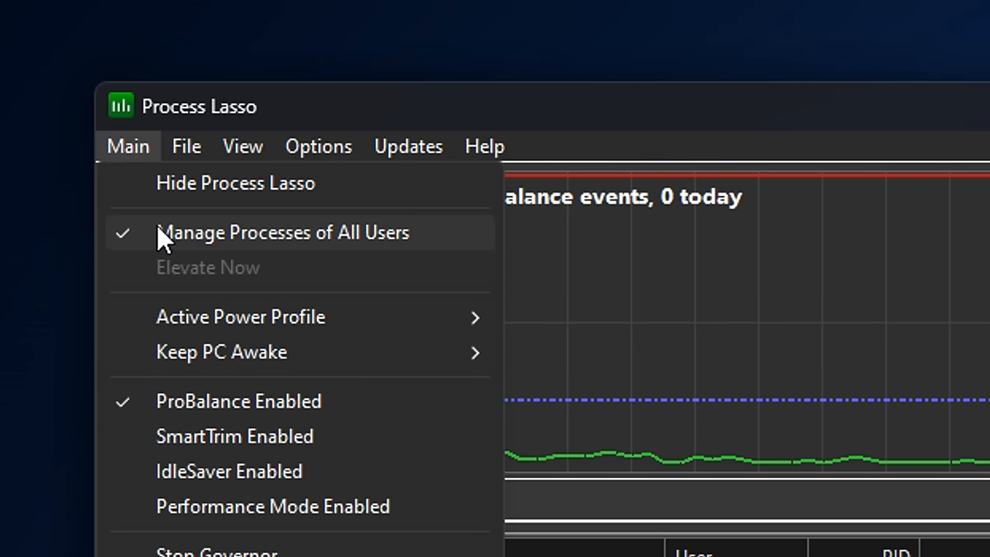
{"action": "mouse_move", "coordinate": [367, 247]}
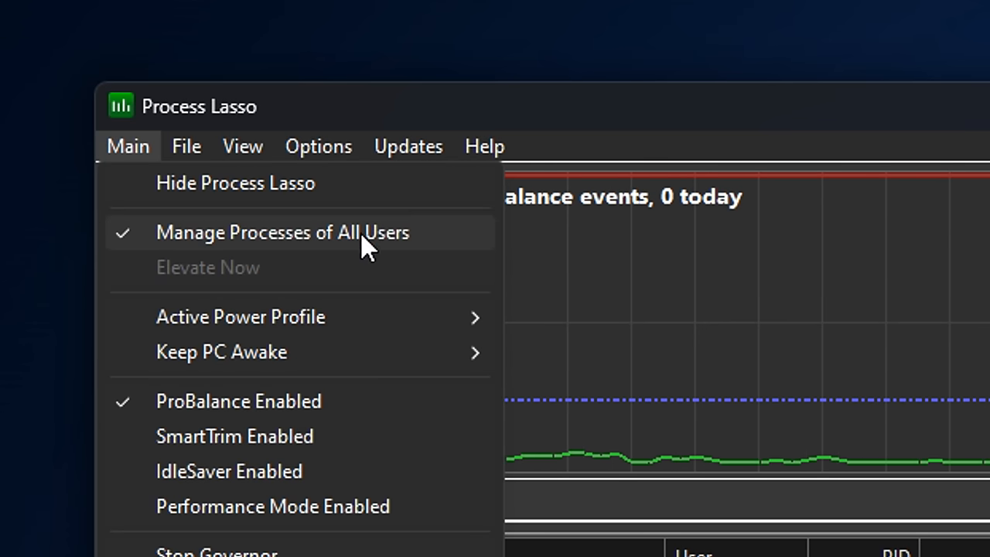
{"action": "mouse_move", "coordinate": [178, 413]}
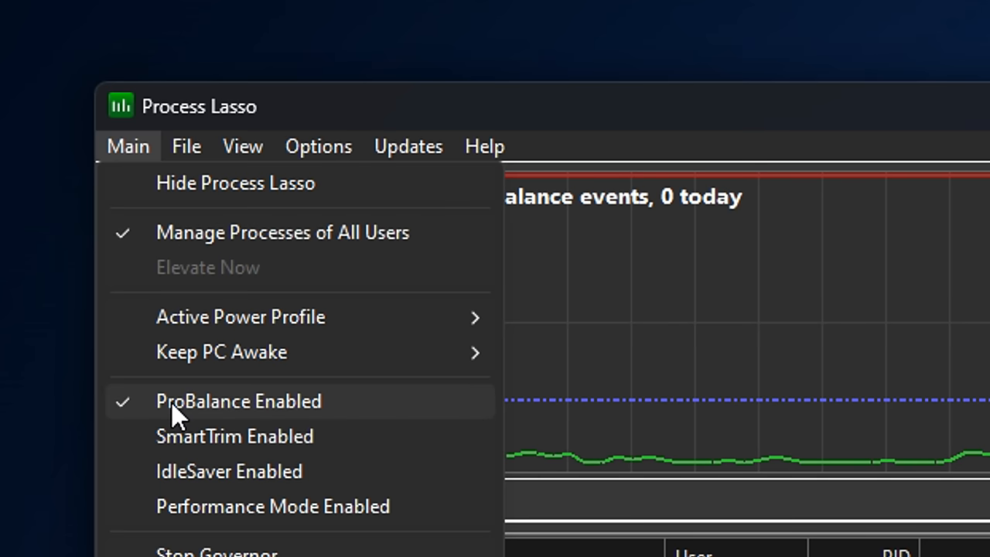
{"action": "mouse_move", "coordinate": [425, 417]}
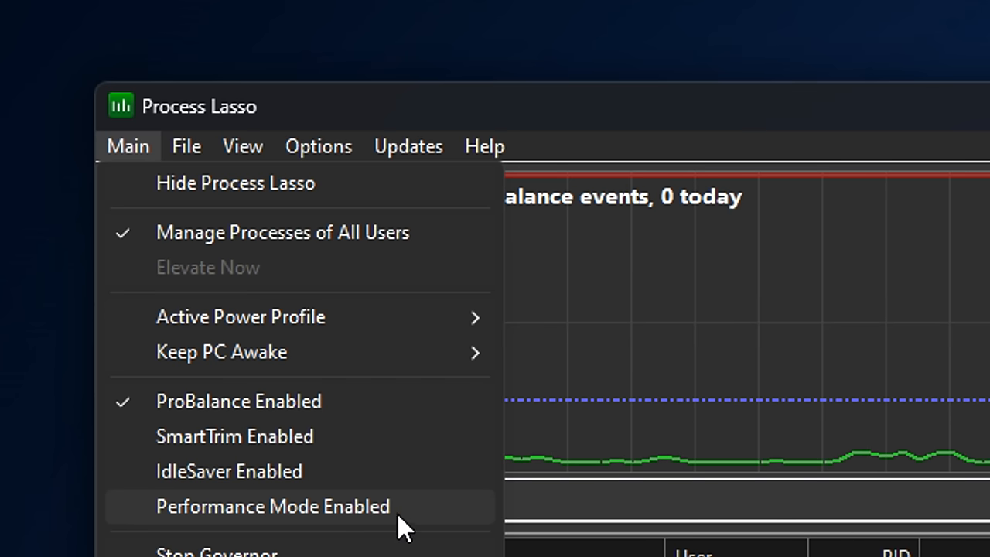
{"action": "mouse_move", "coordinate": [455, 514]}
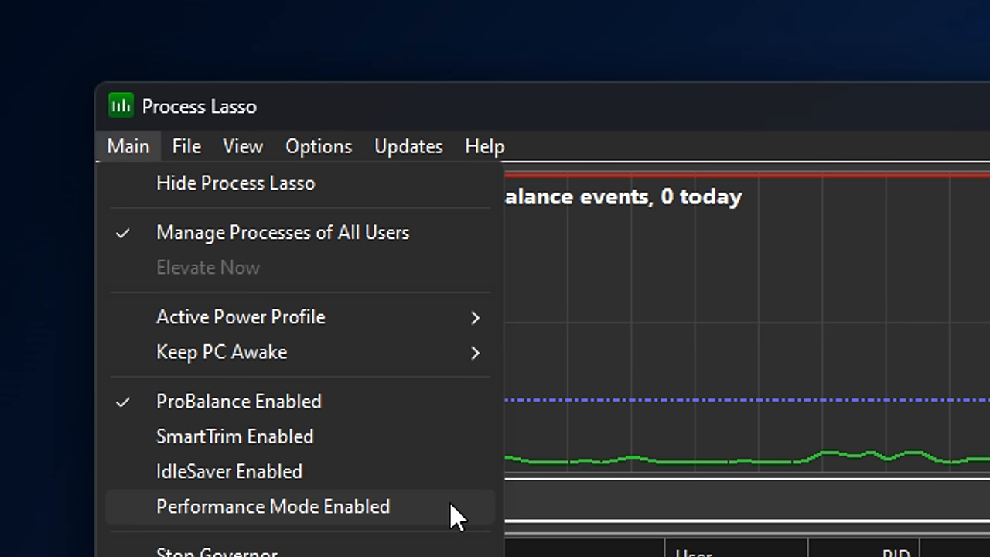
{"action": "mouse_move", "coordinate": [483, 518]}
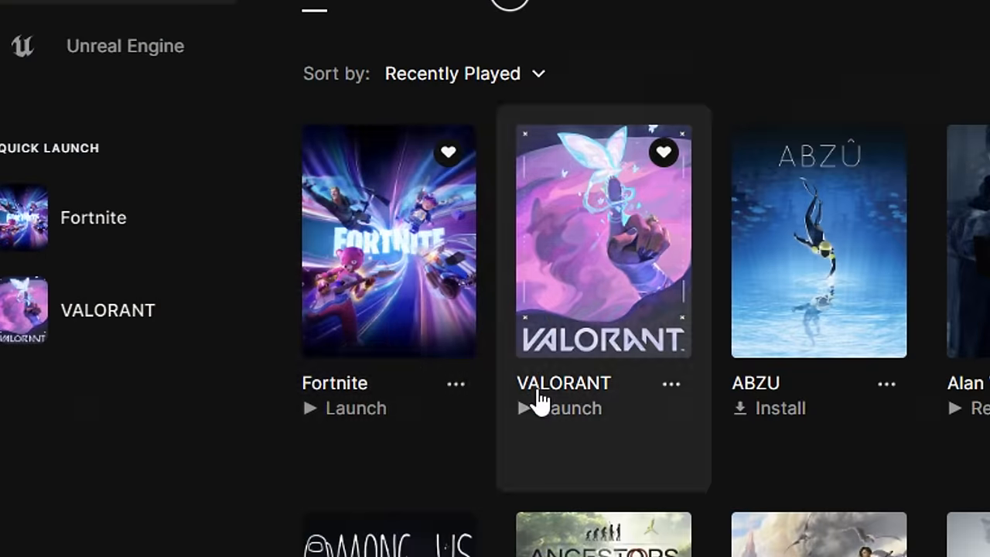
{"action": "left_click", "coordinate": [355, 407]}
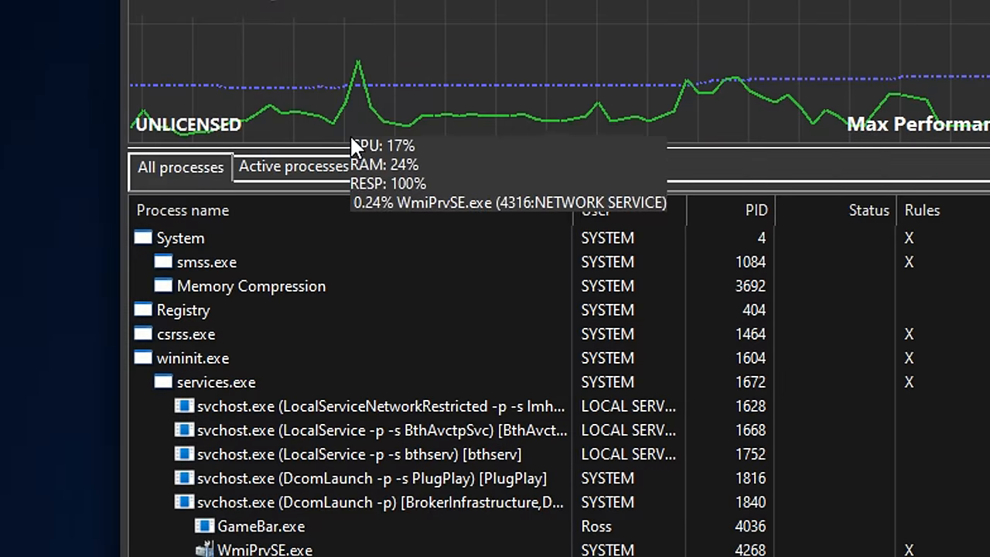
Set the FortniteClient process to always run at Normal CPU priority
{"action": "left_click", "coordinate": [293, 166]}
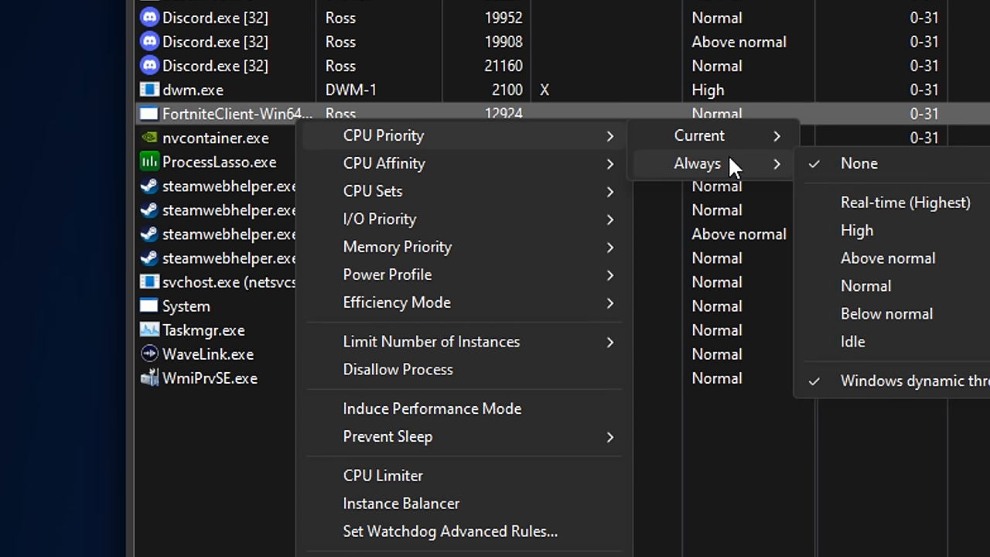
{"action": "mouse_move", "coordinate": [916, 168]}
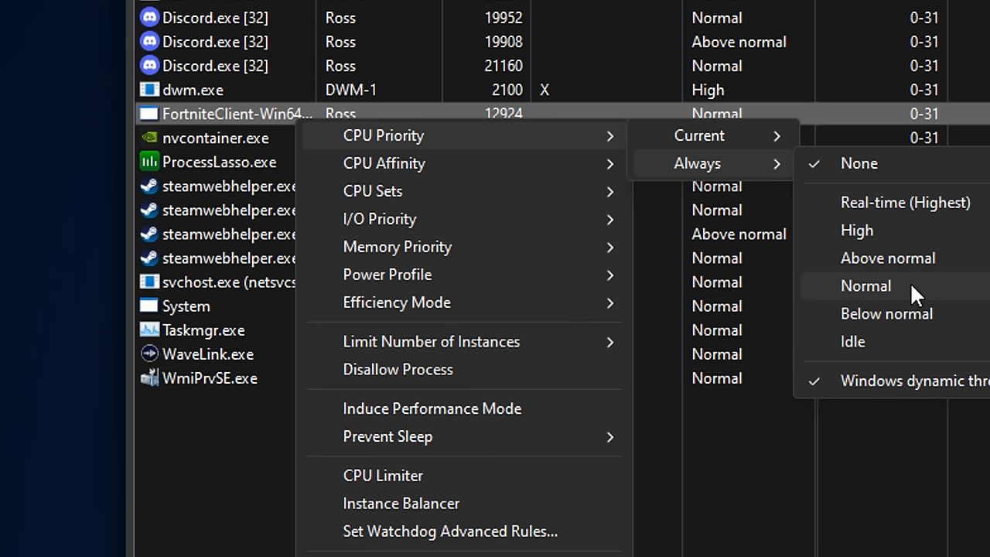
{"action": "left_click", "coordinate": [856, 230]}
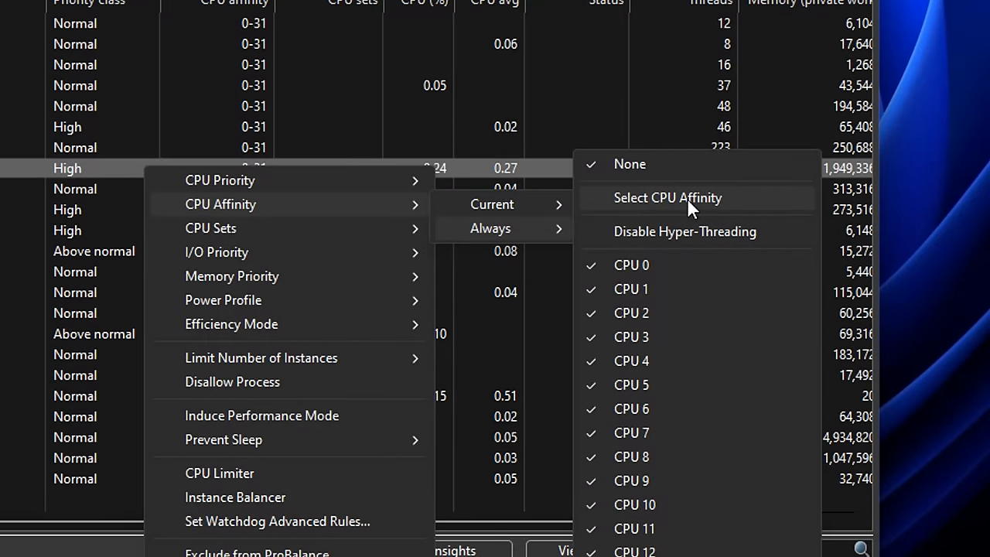
{"action": "left_click", "coordinate": [666, 198]}
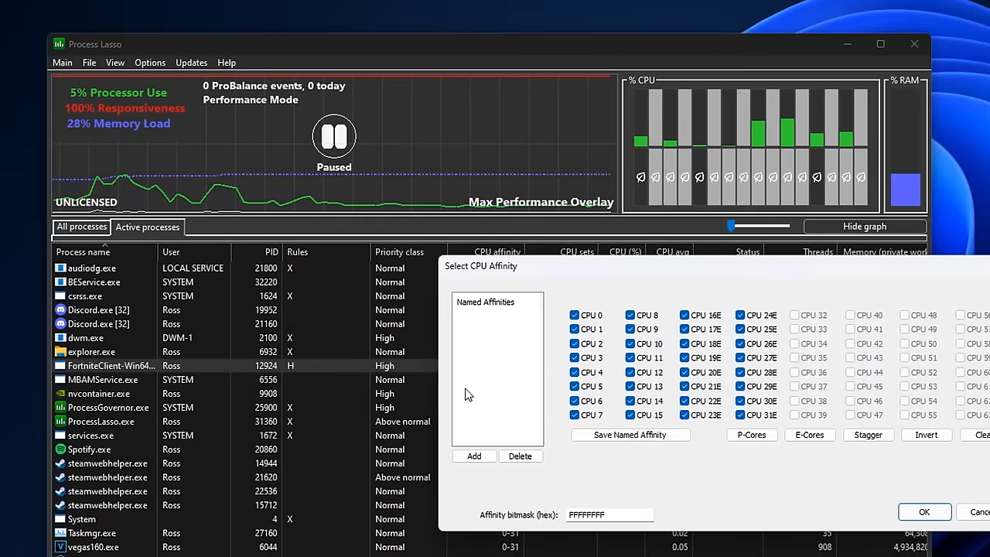
{"action": "mouse_move", "coordinate": [600, 277]}
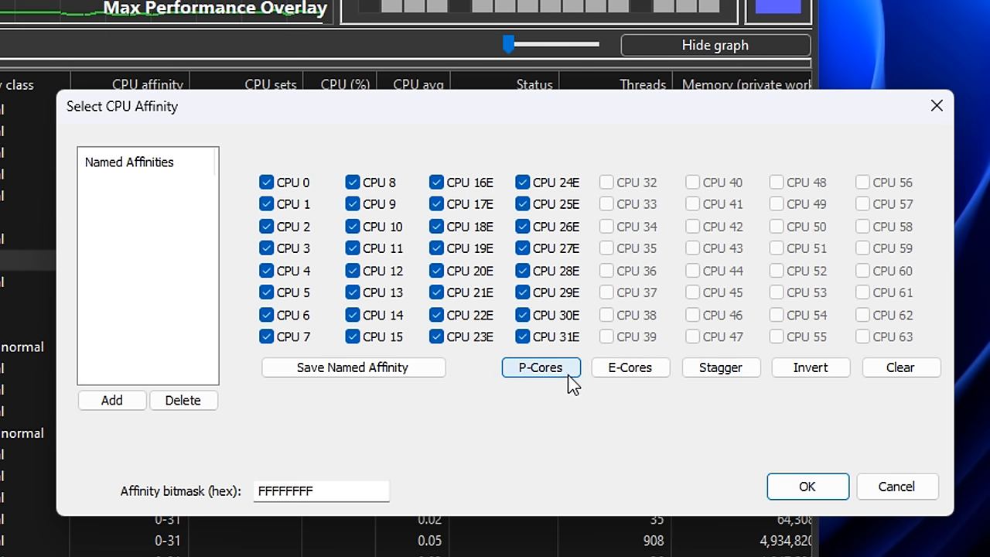
{"action": "left_click", "coordinate": [541, 367]}
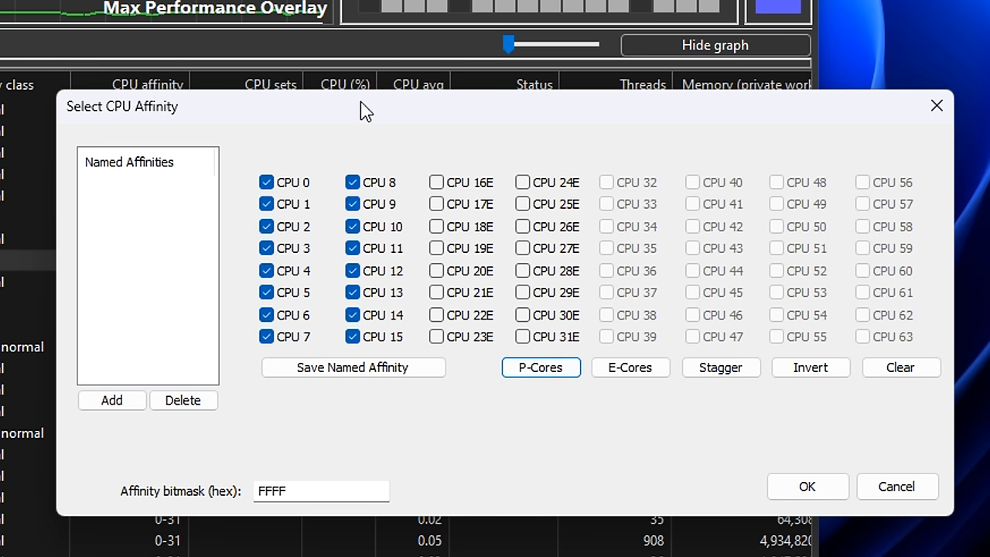
{"action": "mouse_move", "coordinate": [401, 394]}
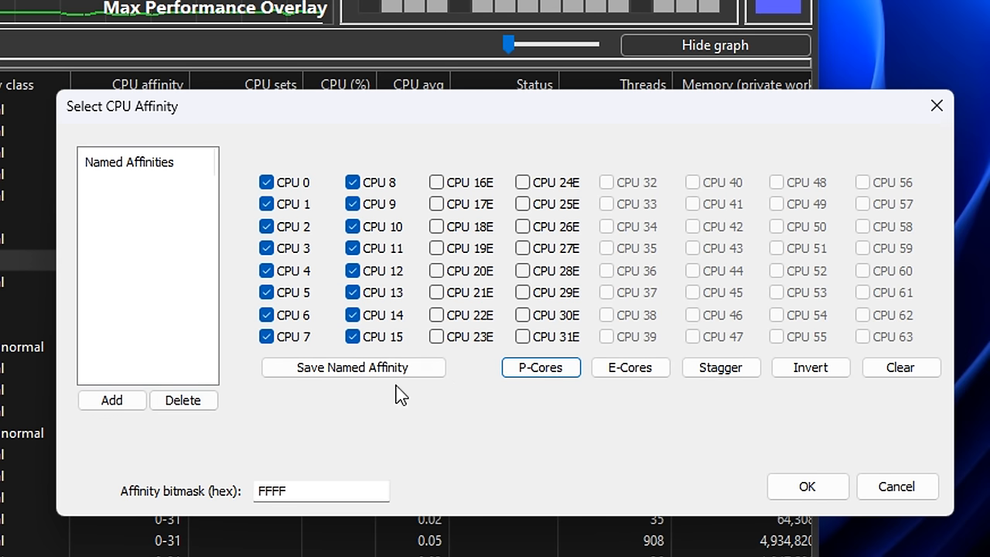
{"action": "mouse_move", "coordinate": [647, 417]}
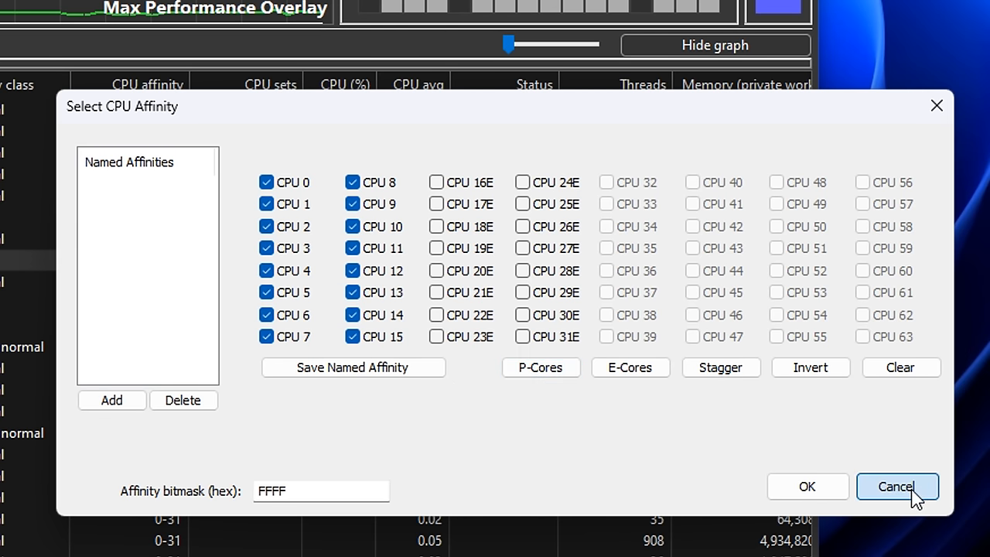
{"action": "left_click", "coordinate": [895, 487]}
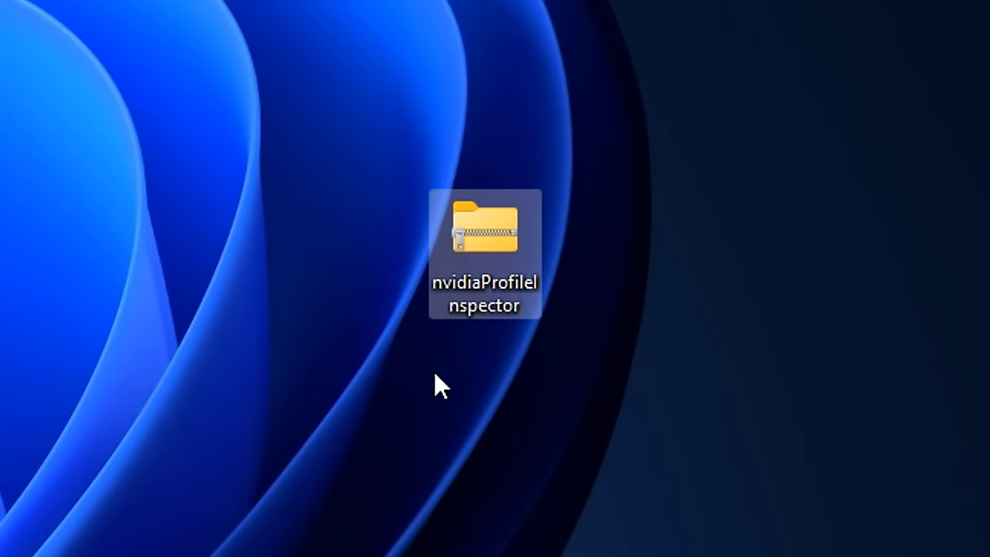
Extract the nvidiaProfileInspector zip to the desktop and run nvidiaProfileInspector.exe
{"action": "right_click", "coordinate": [485, 232]}
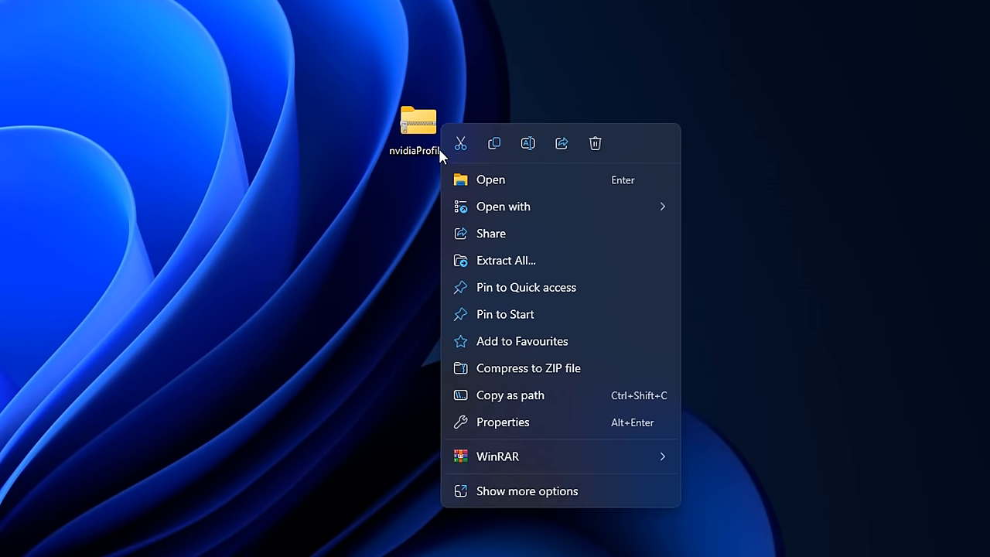
{"action": "mouse_move", "coordinate": [603, 491]}
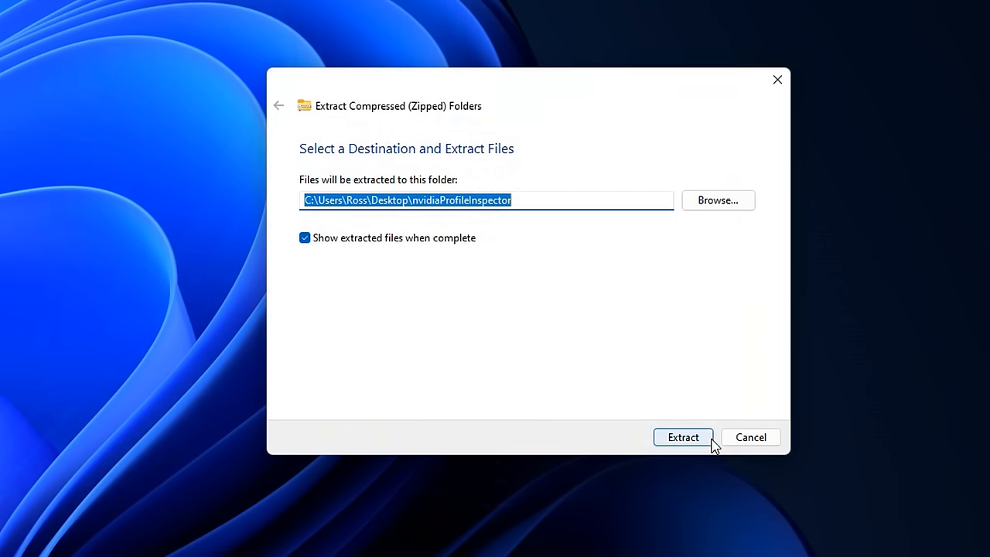
{"action": "left_click", "coordinate": [682, 437]}
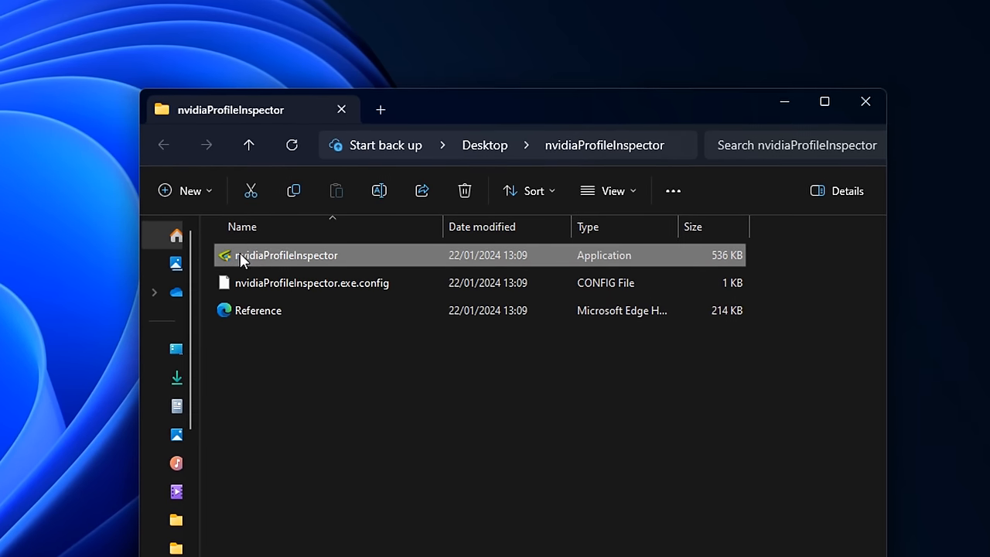
{"action": "mouse_move", "coordinate": [280, 254]}
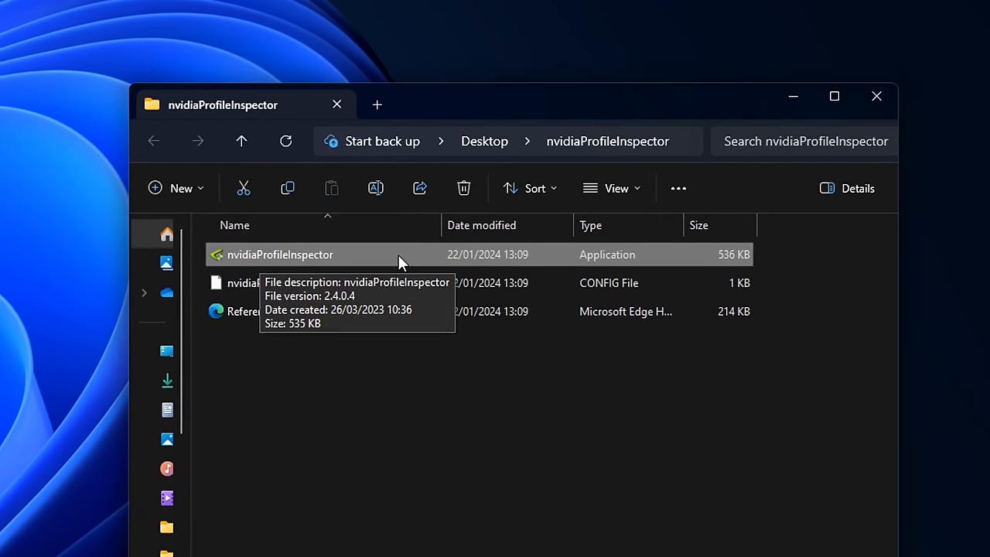
{"action": "double_click", "coordinate": [280, 254]}
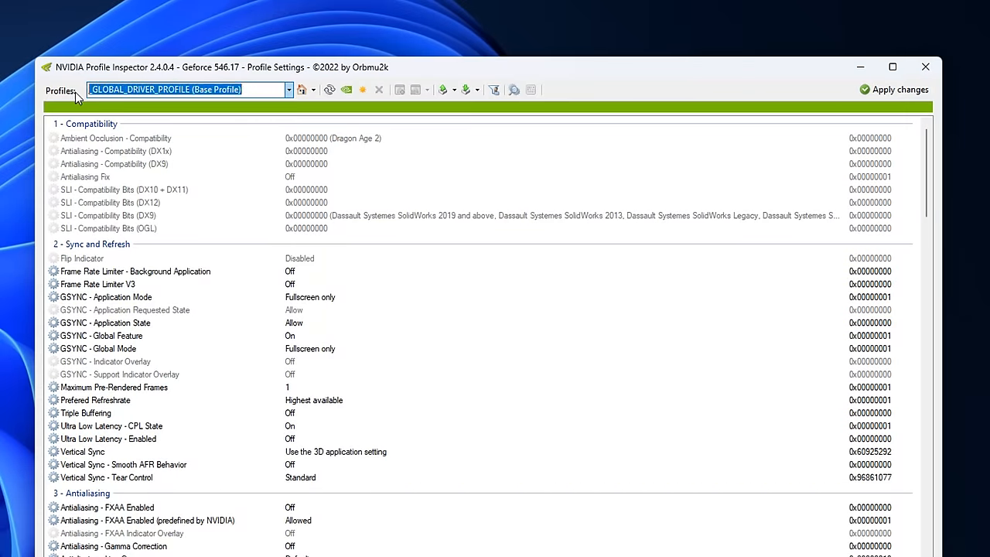
Load the Fortnite profile by searching 'fortn' in the Profiles box
{"action": "type", "text": "f"}
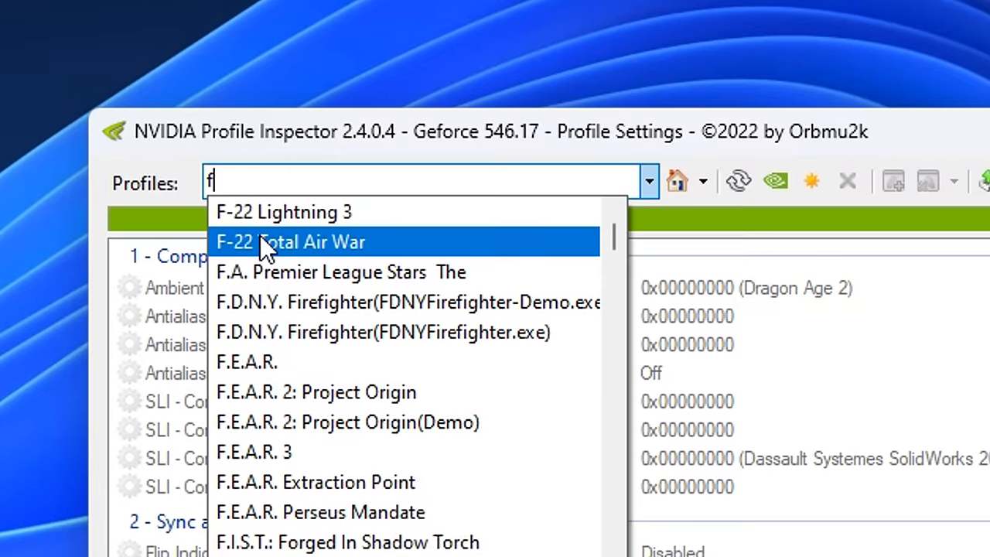
{"action": "type", "text": "ortn"}
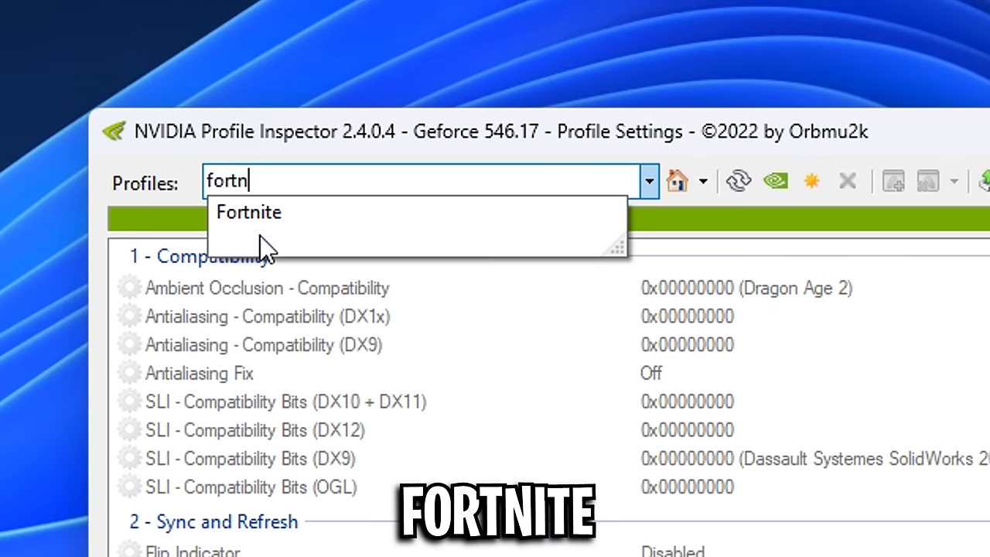
{"action": "left_click", "coordinate": [249, 212]}
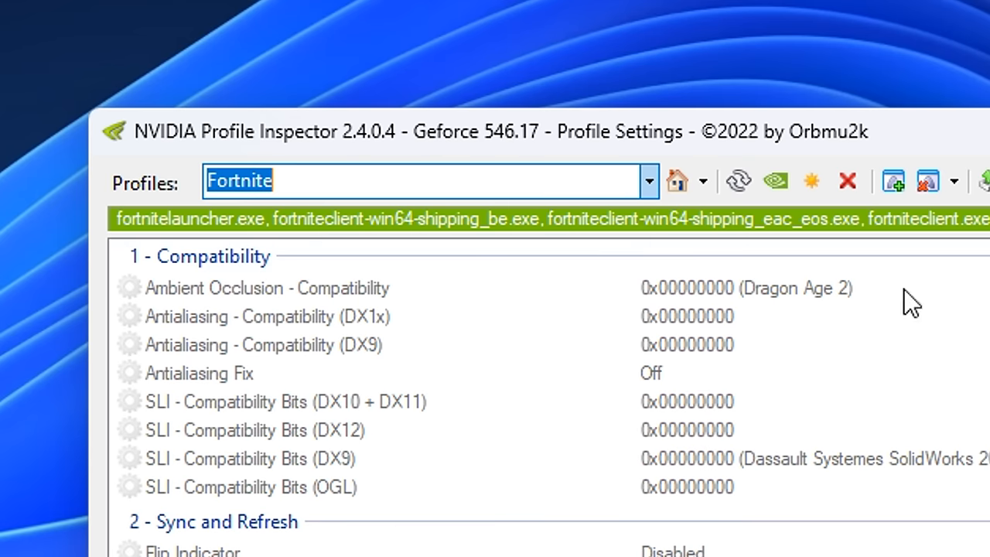
{"action": "mouse_move", "coordinate": [674, 221]}
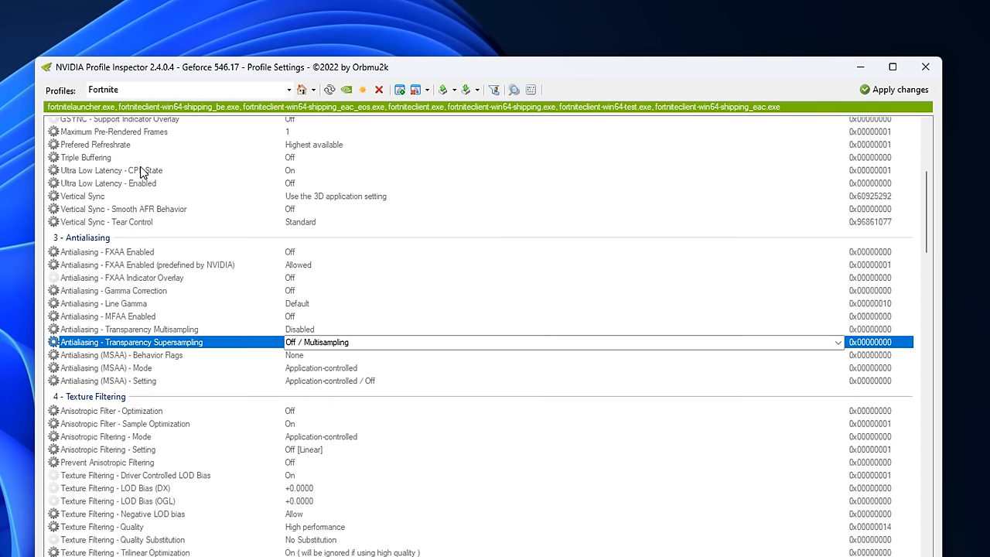
Set Transparency Supersampling to AA_MODE_REPLAY_MODE_ALL, Driver Controlled LOD Bias Off, and LOD Bias to +0.5
{"action": "scroll", "scroll_direction": "down", "scroll_amount": 3}
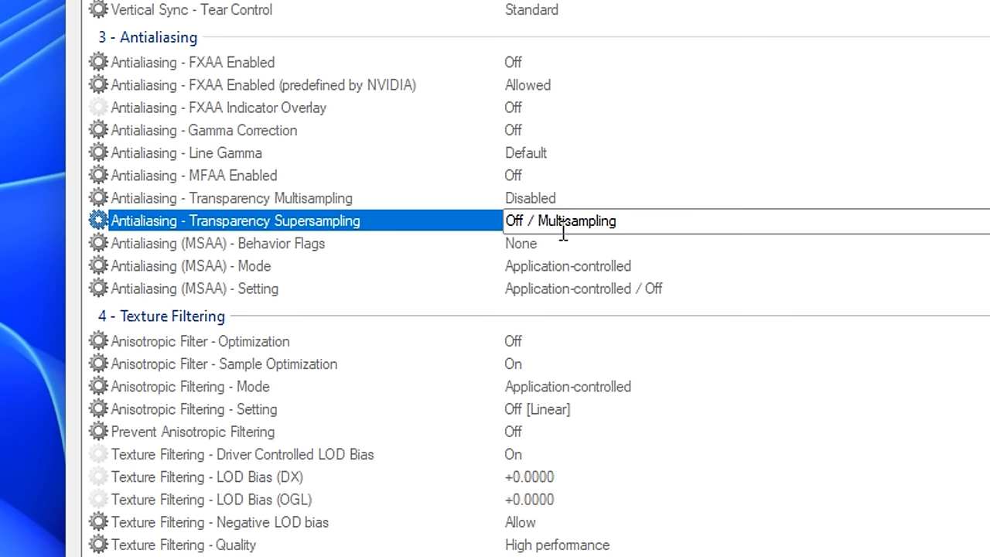
{"action": "mouse_move", "coordinate": [699, 215]}
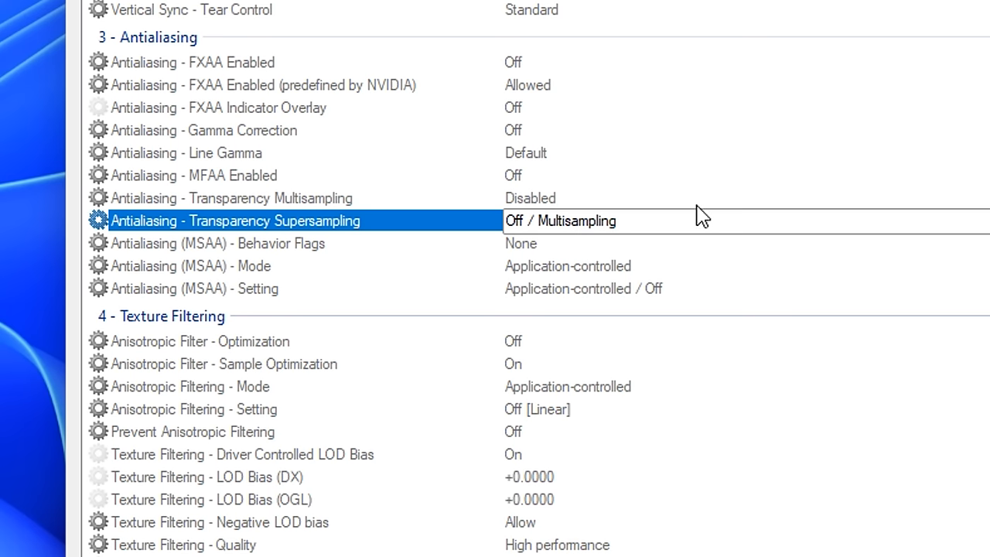
{"action": "left_click", "coordinate": [560, 221]}
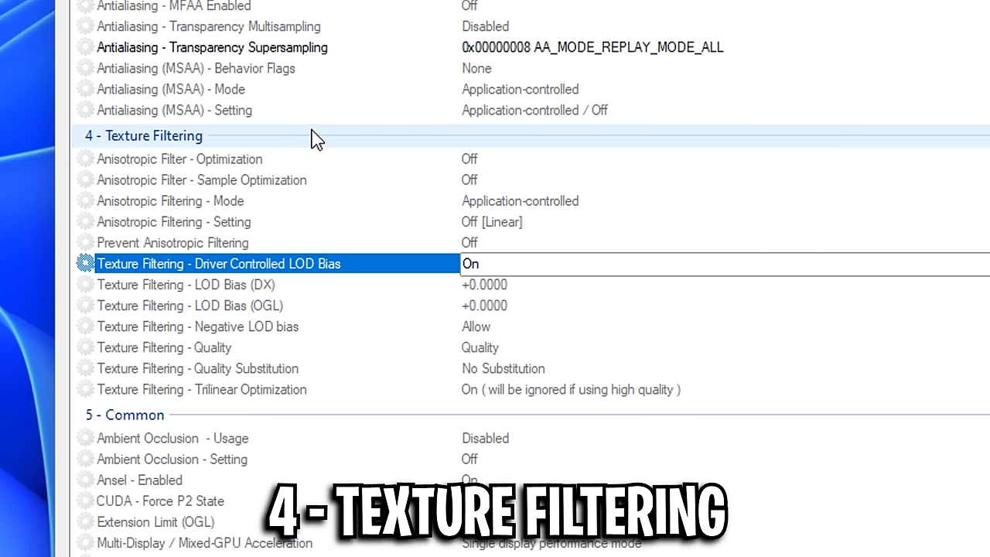
{"action": "mouse_move", "coordinate": [308, 285]}
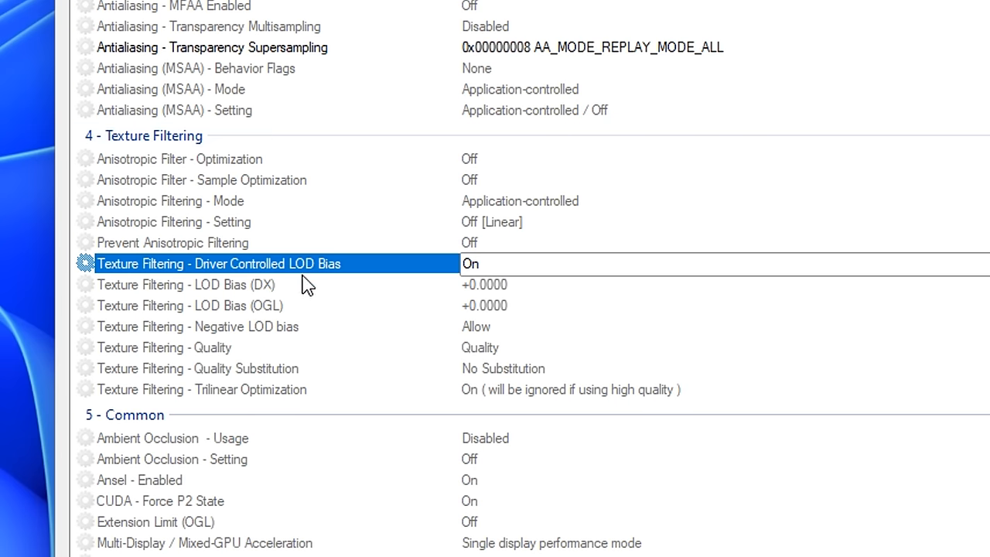
{"action": "mouse_move", "coordinate": [513, 272]}
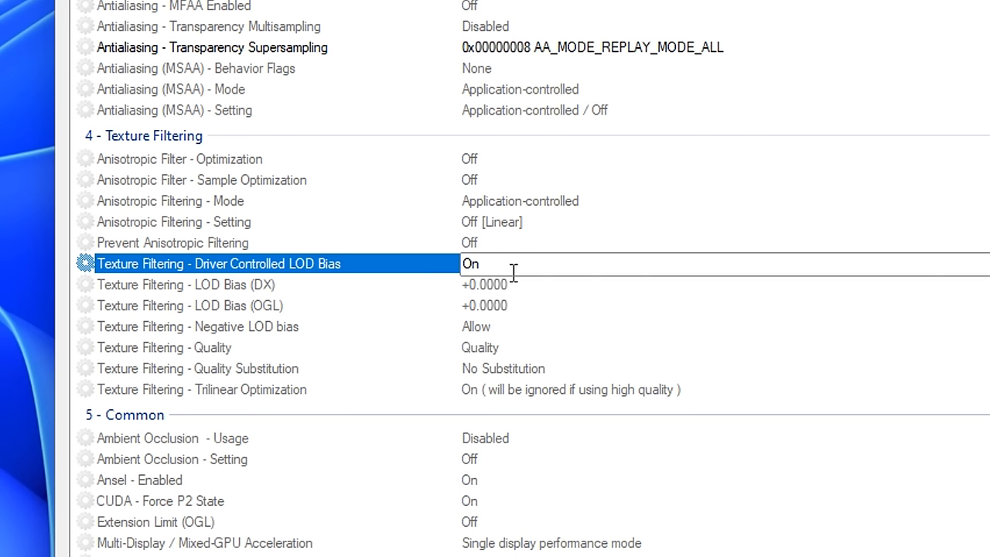
{"action": "left_click", "coordinate": [487, 264]}
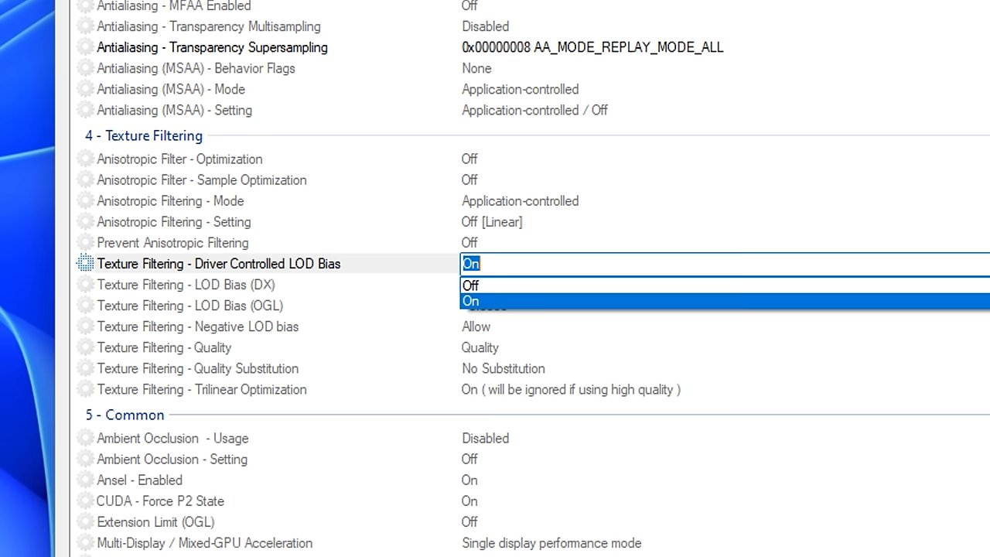
{"action": "left_click", "coordinate": [470, 285]}
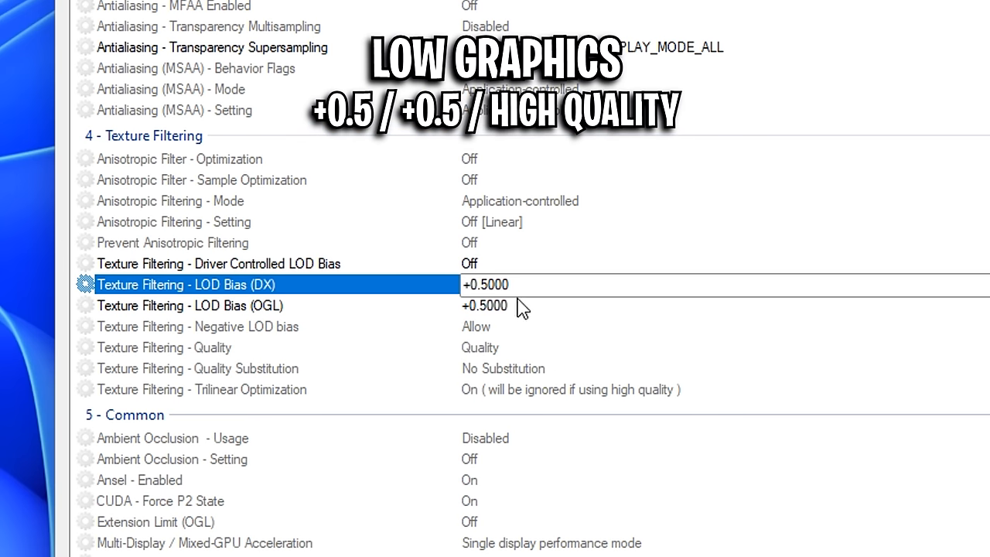
{"action": "left_click", "coordinate": [165, 347]}
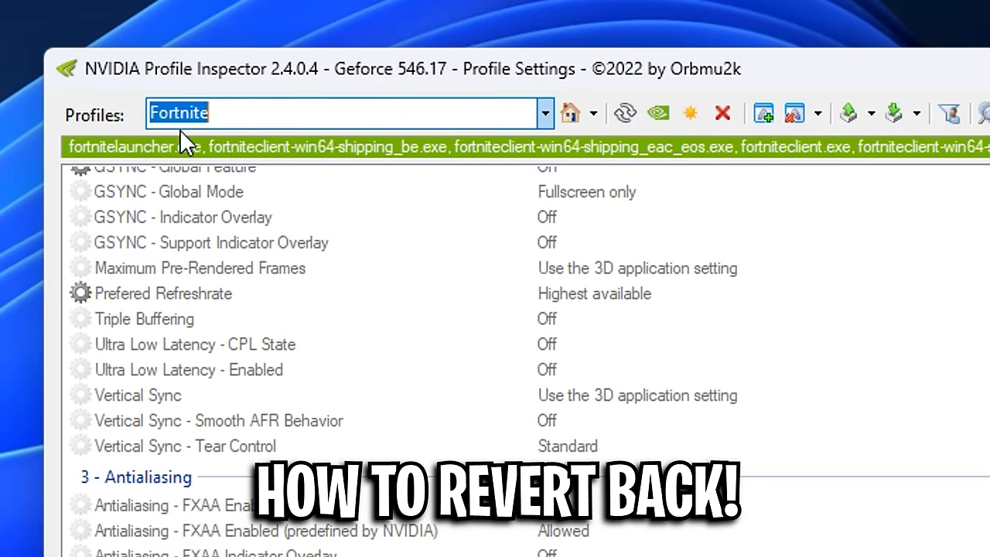
{"action": "mouse_move", "coordinate": [830, 137]}
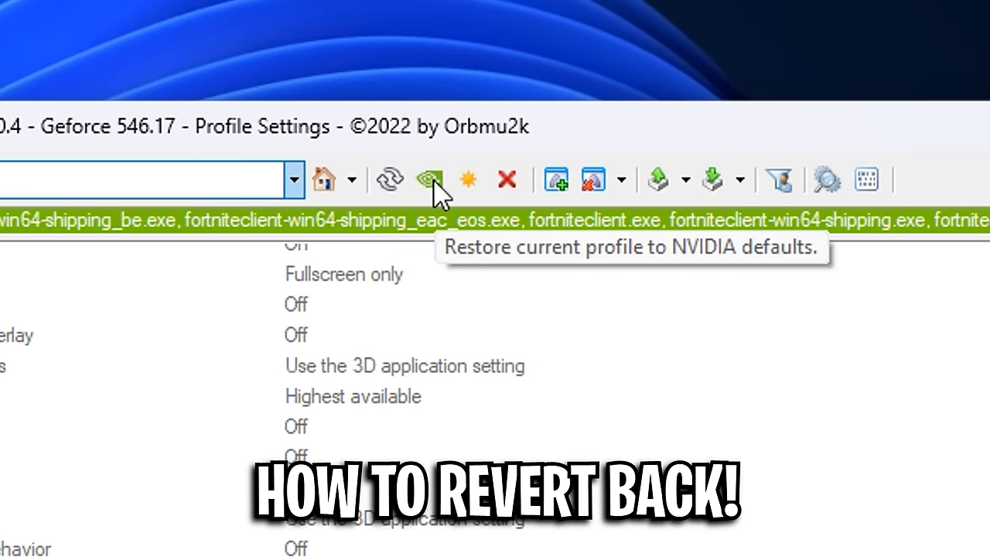
{"action": "mouse_move", "coordinate": [431, 180]}
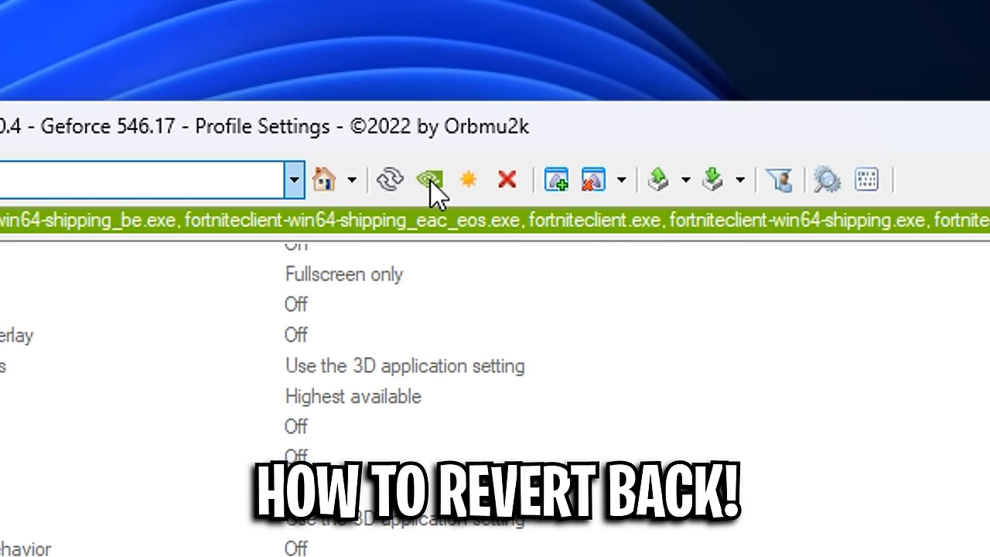